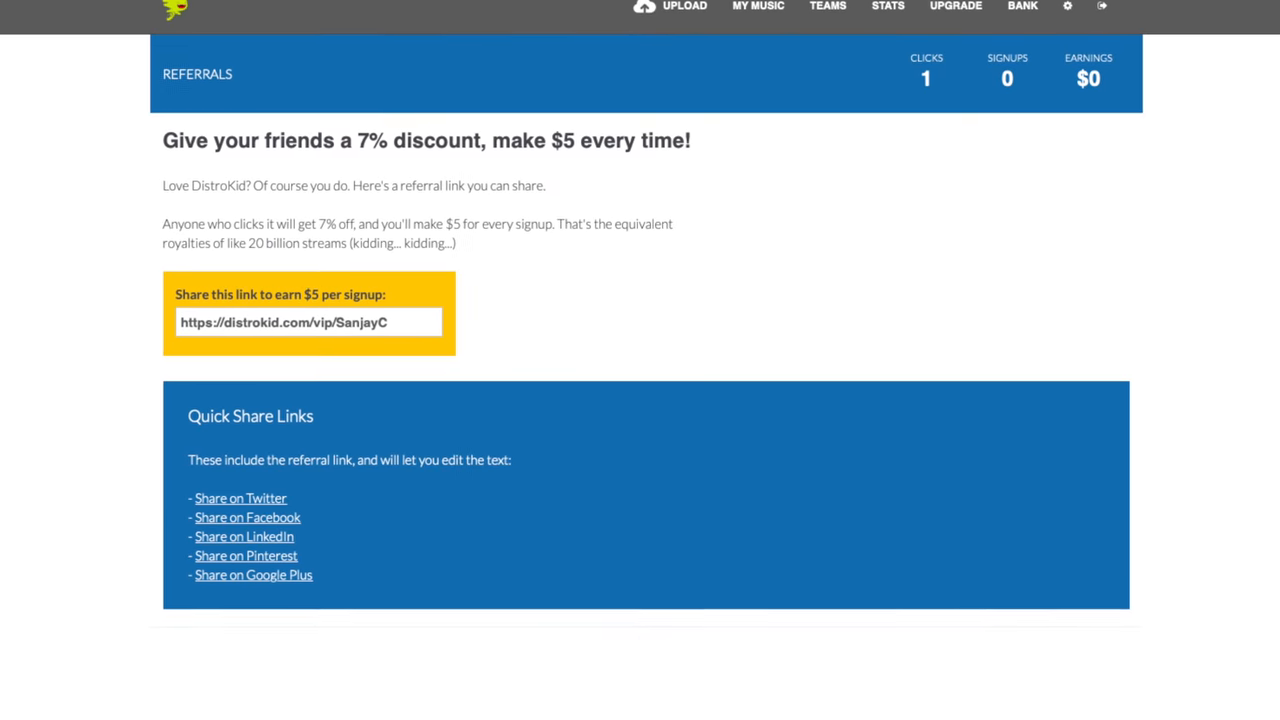
Step: Scroll the upload form down to the Stores and Number of songs section
{"action": "scroll", "scroll_direction": "down", "scroll_amount": 3}
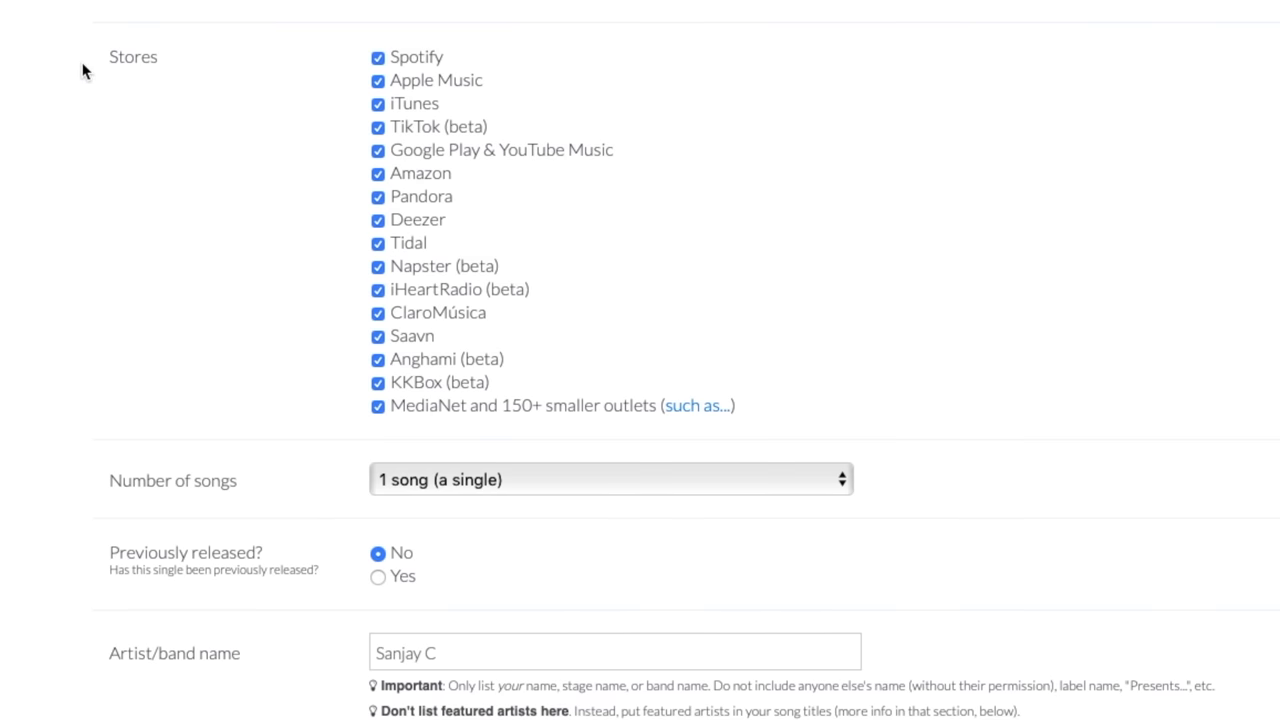
{"action": "scroll", "scroll_direction": "down", "scroll_amount": 3}
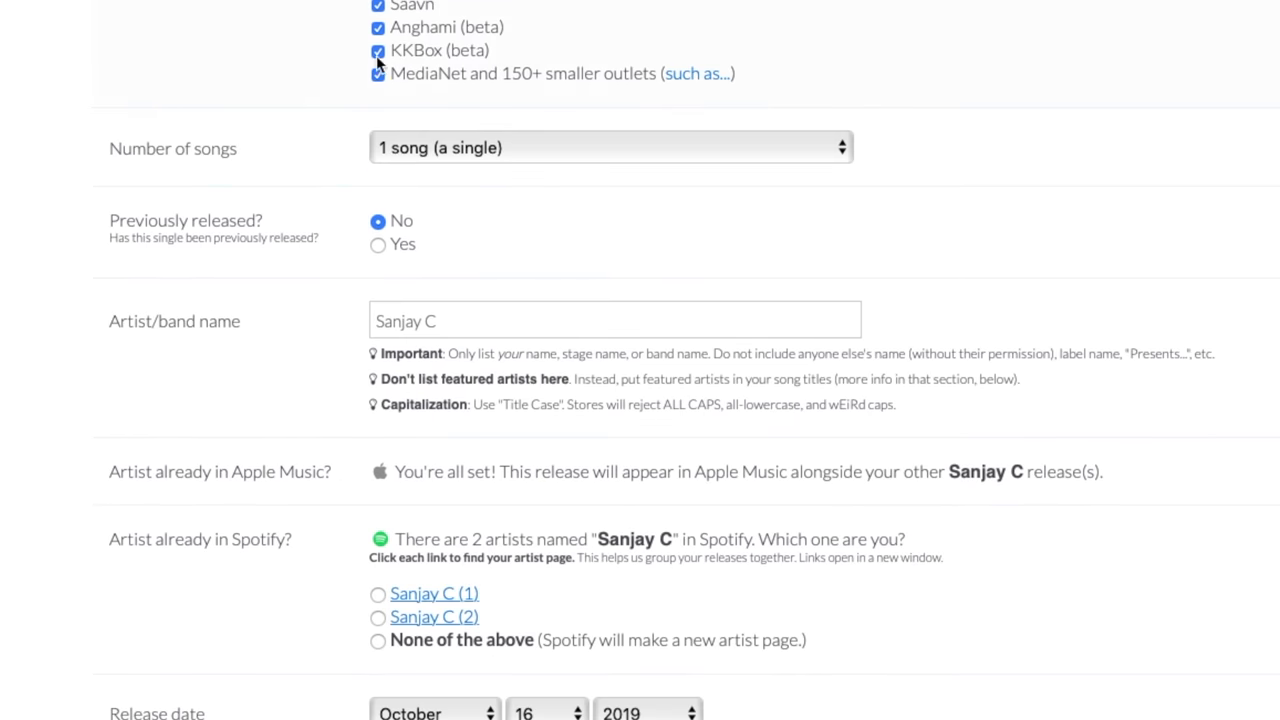
{"action": "scroll", "scroll_direction": "down", "scroll_amount": 3}
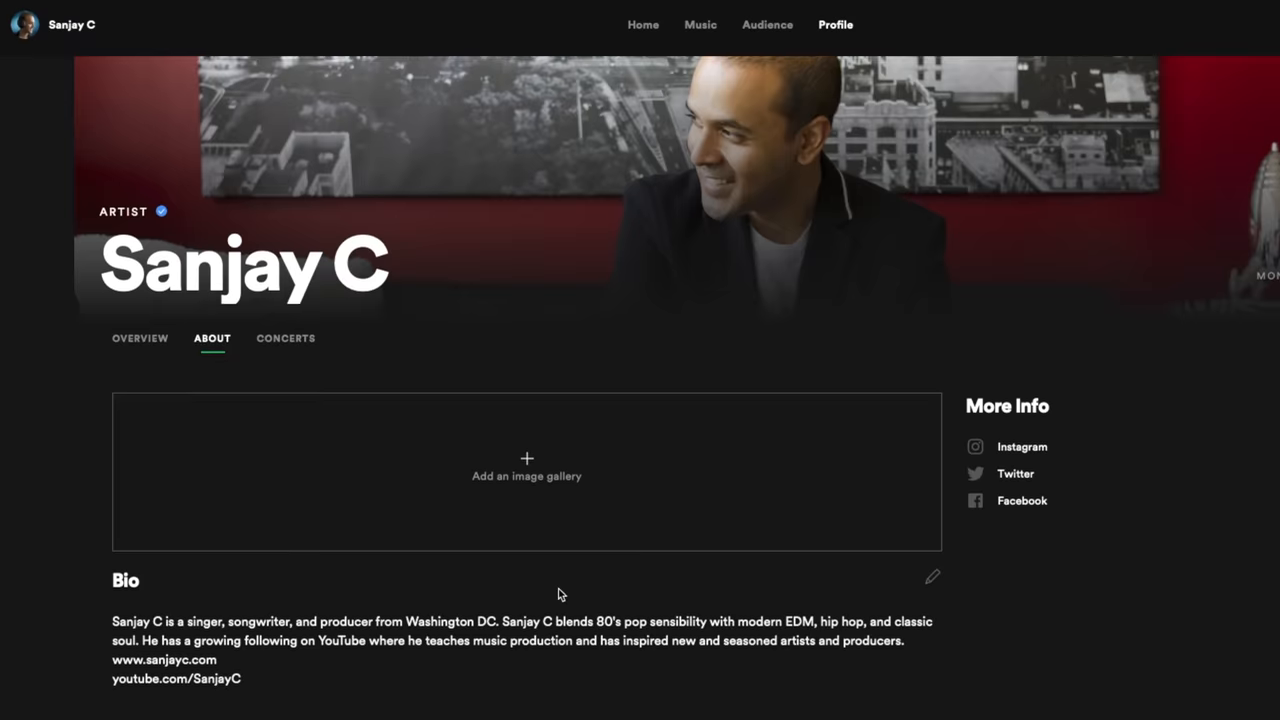
{"action": "left_click", "coordinate": [931, 576]}
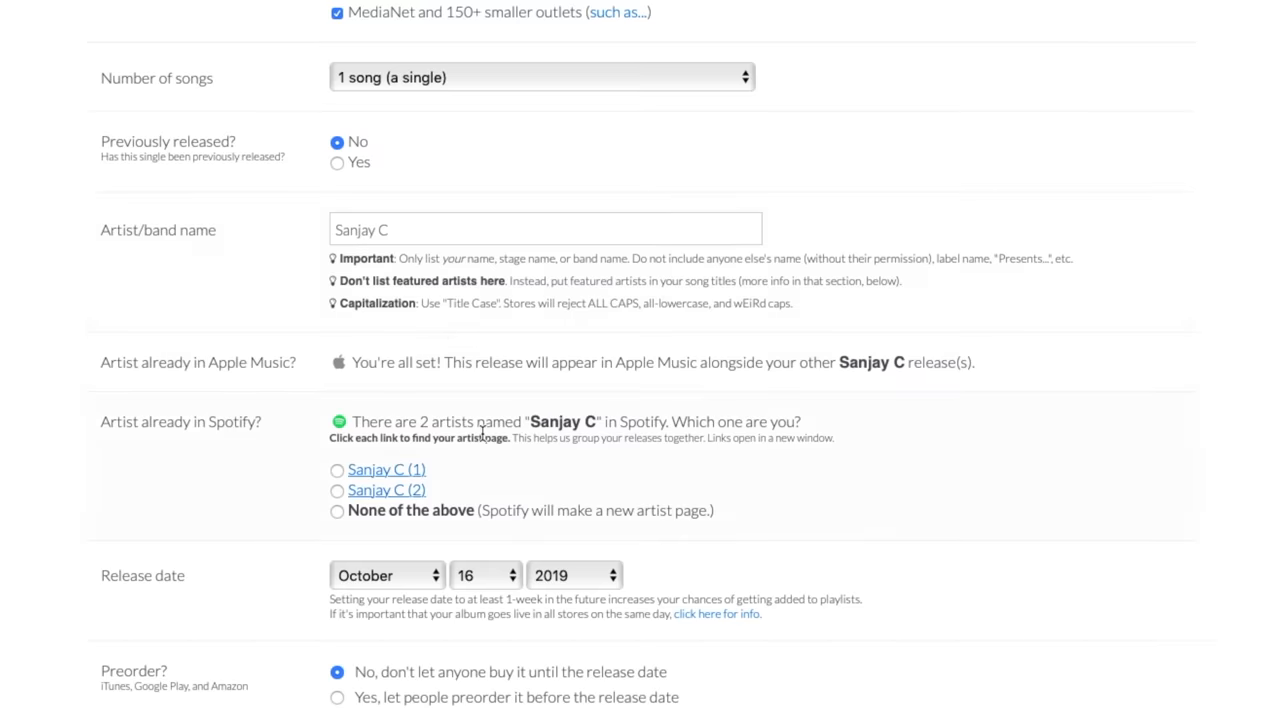
Step: Scroll down through the remaining fields of the upload form
{"action": "scroll", "scroll_direction": "down", "scroll_amount": 3}
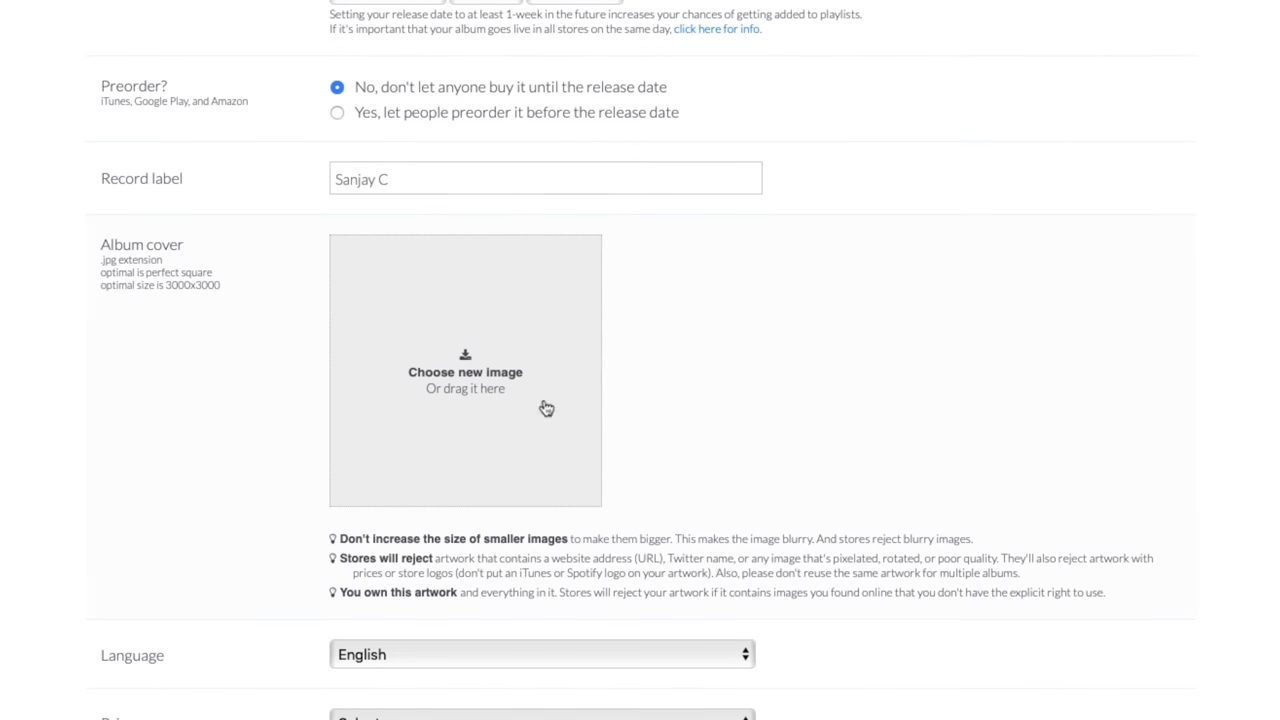
{"action": "scroll", "scroll_direction": "down", "scroll_amount": 3}
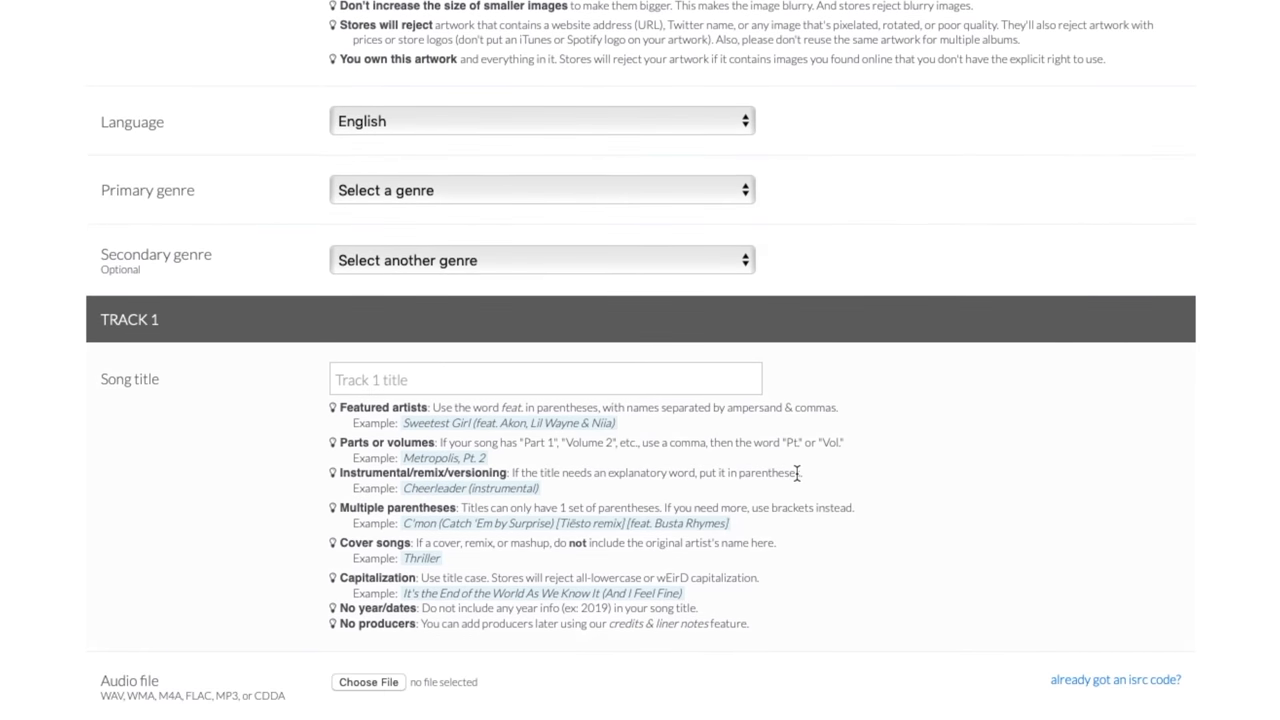
{"action": "scroll", "scroll_direction": "down", "scroll_amount": 3}
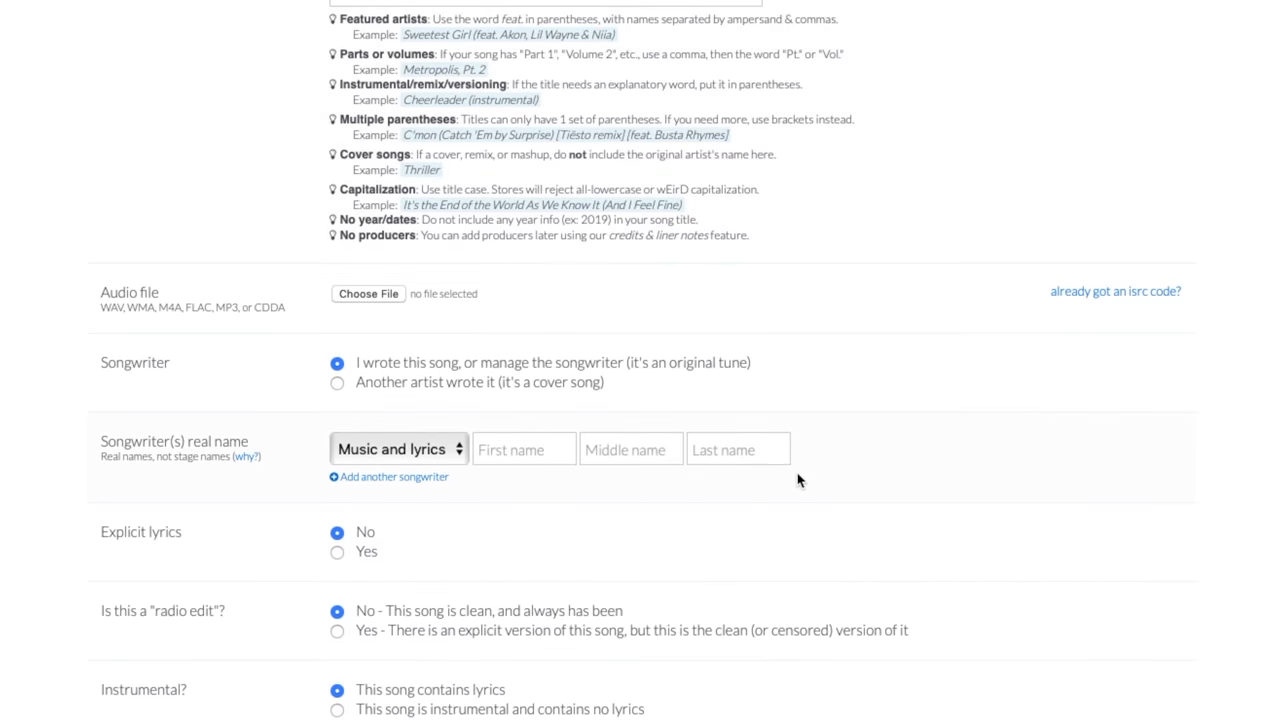
{"action": "scroll", "scroll_direction": "down", "scroll_amount": 3}
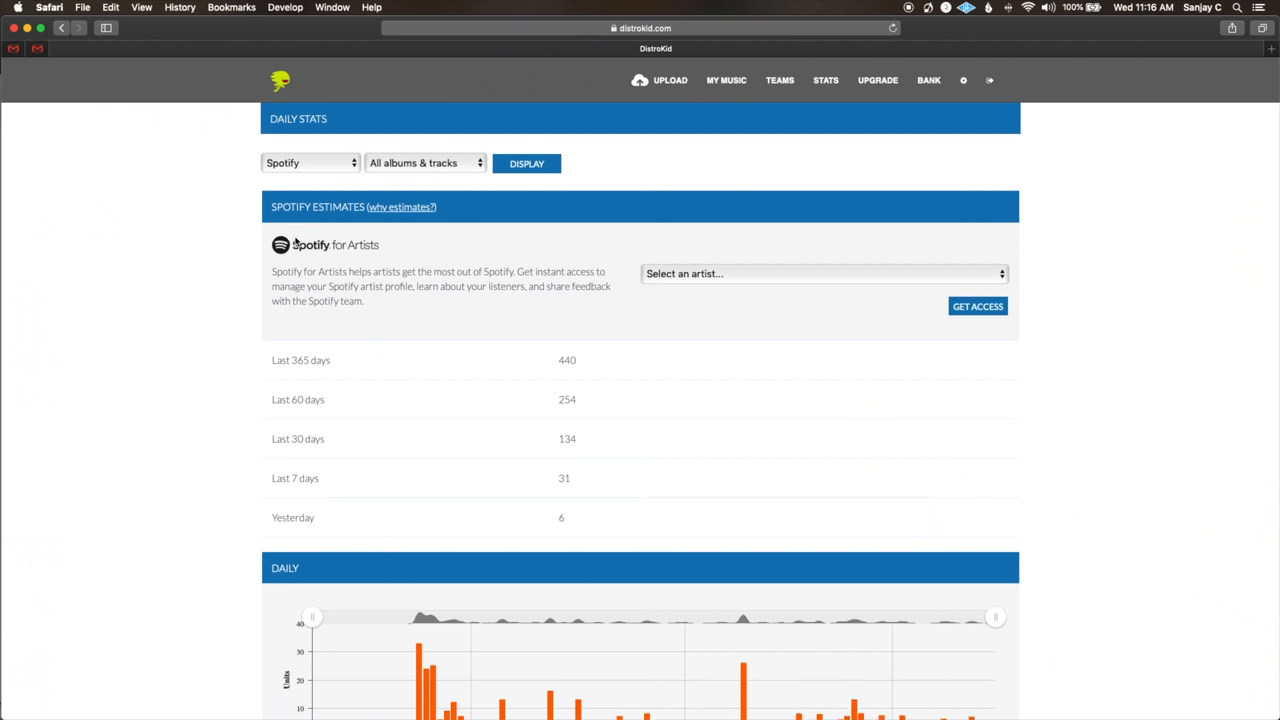
{"action": "mouse_move", "coordinate": [232, 247]}
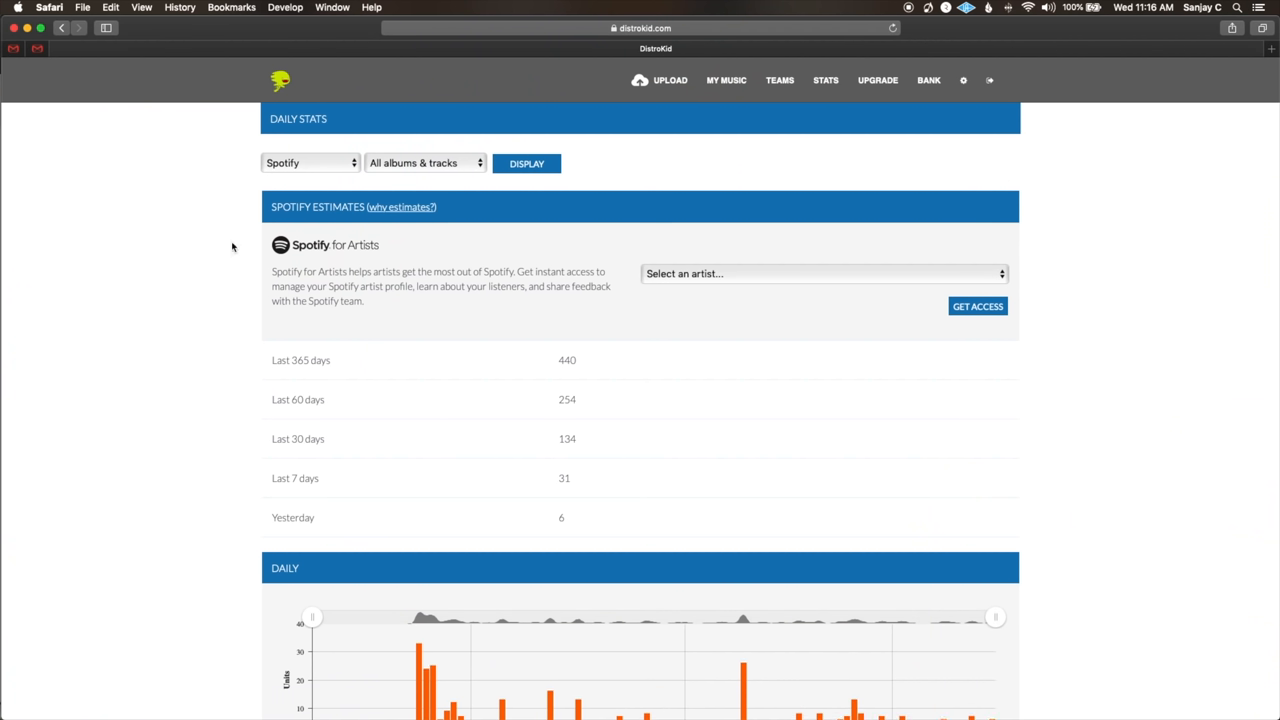
Step: Scroll down the page to review the iTunes + Amazon stats
{"action": "scroll", "scroll_direction": "down", "scroll_amount": 3}
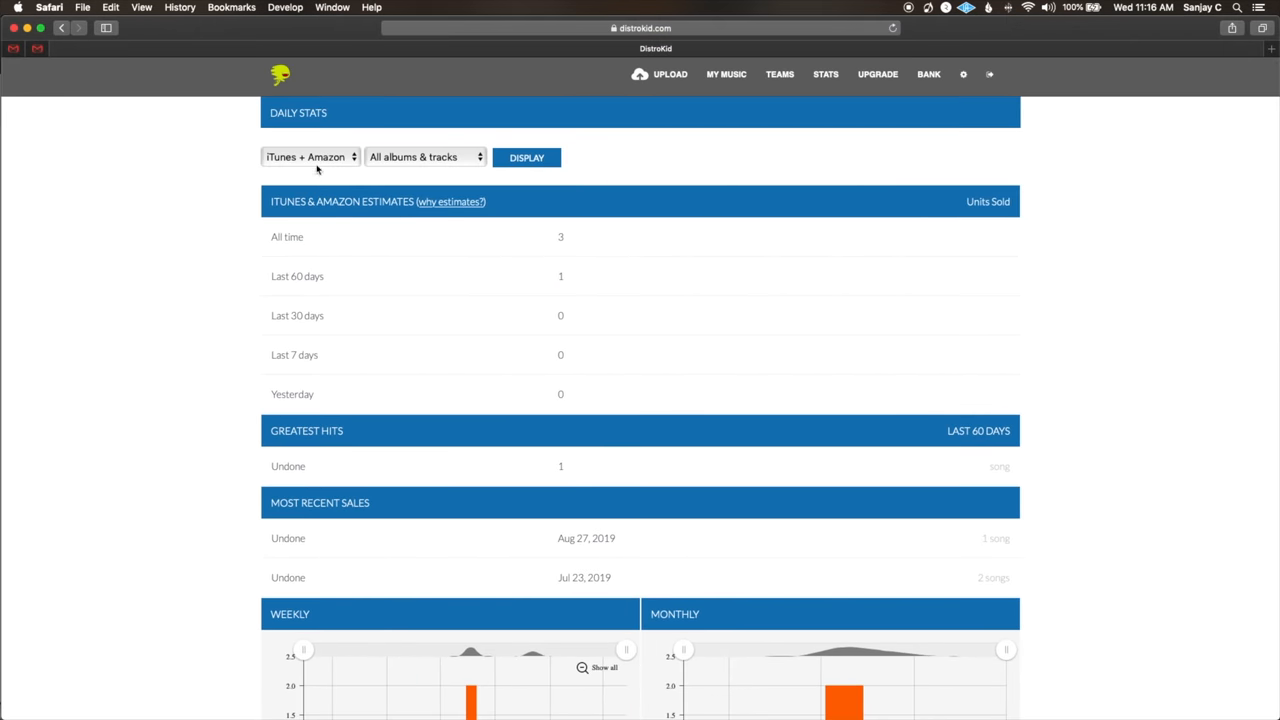
{"action": "scroll", "scroll_direction": "down", "scroll_amount": 3}
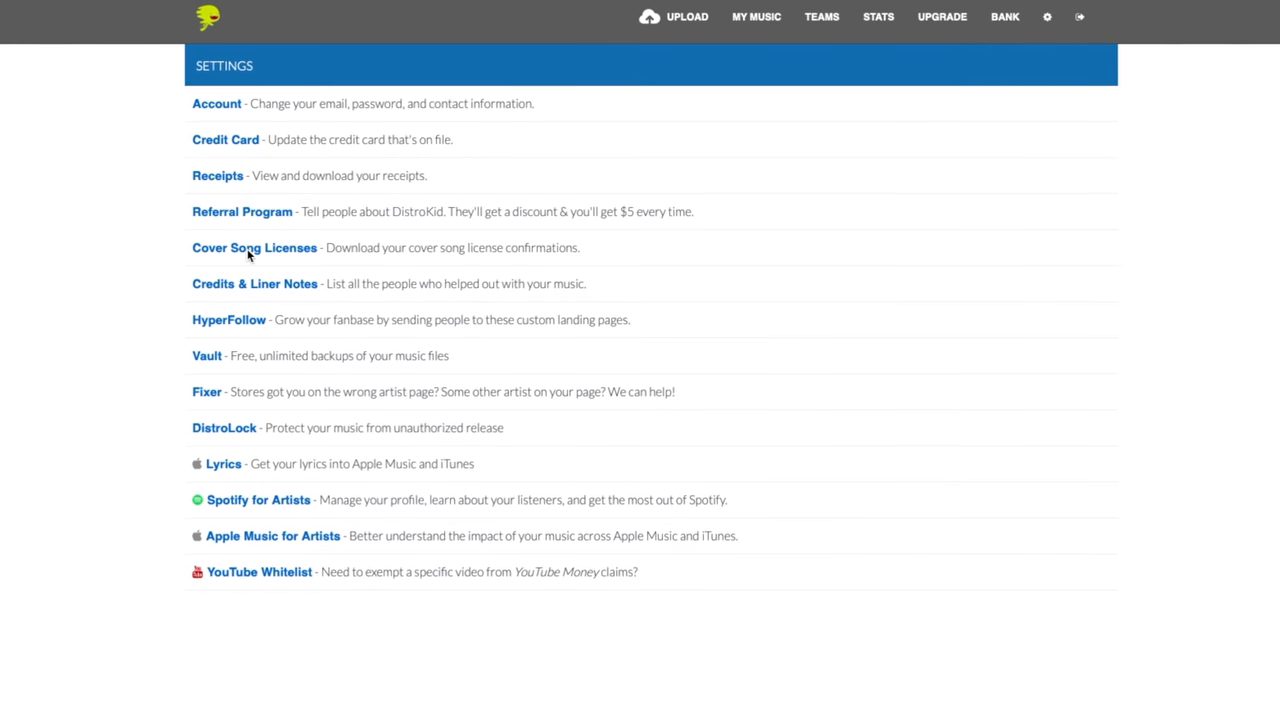
Step: Open the Referral Program page and scroll through it
{"action": "left_click", "coordinate": [242, 211]}
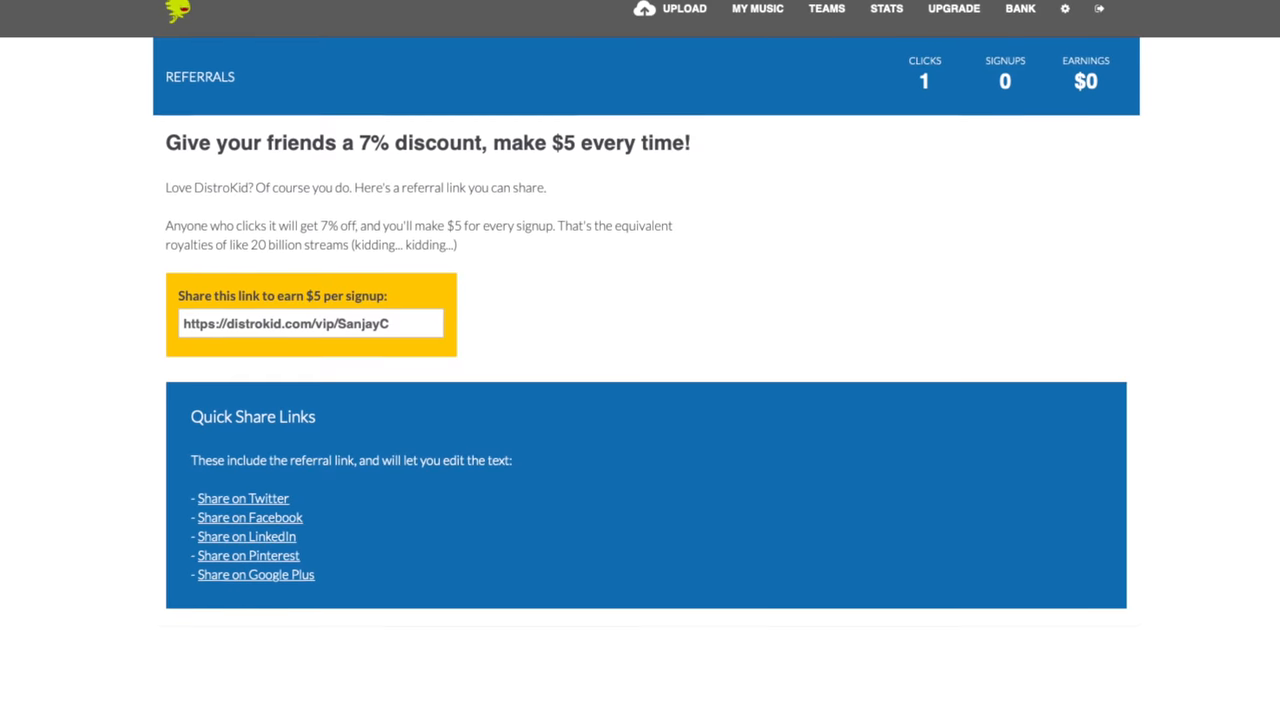
{"action": "scroll", "scroll_direction": "down", "scroll_amount": 3}
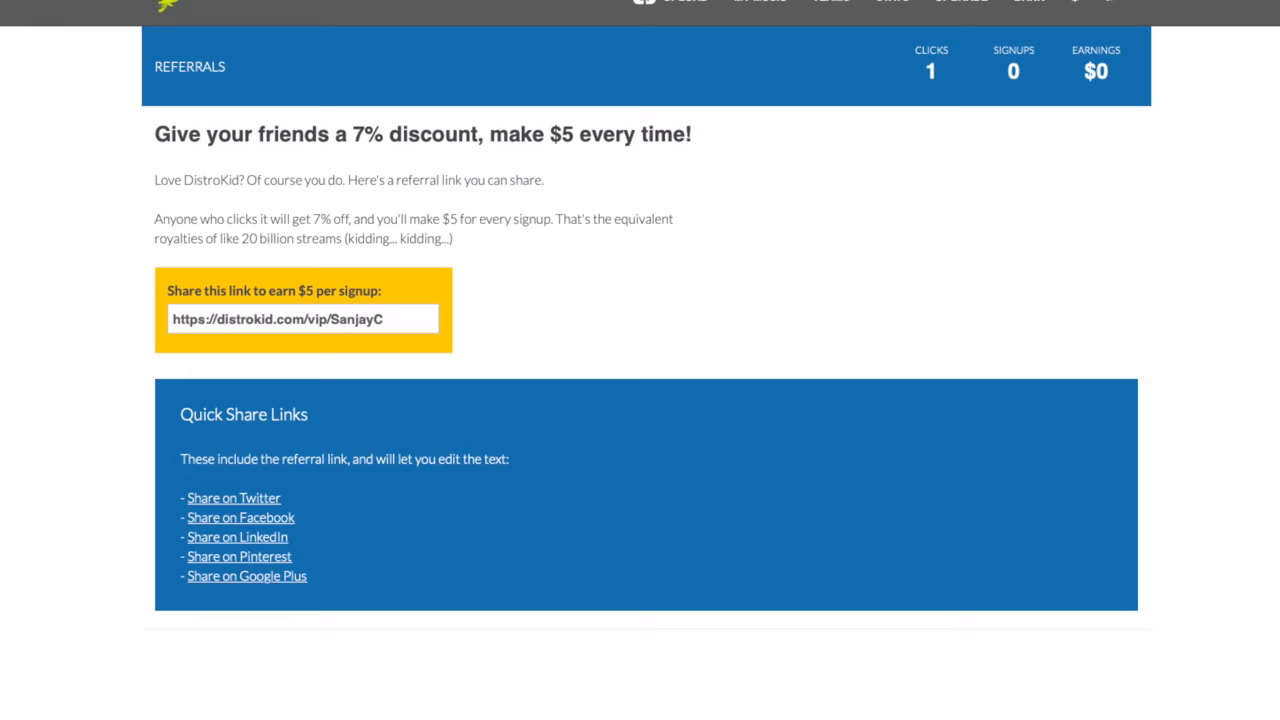
{"action": "scroll", "scroll_direction": "down", "scroll_amount": 3}
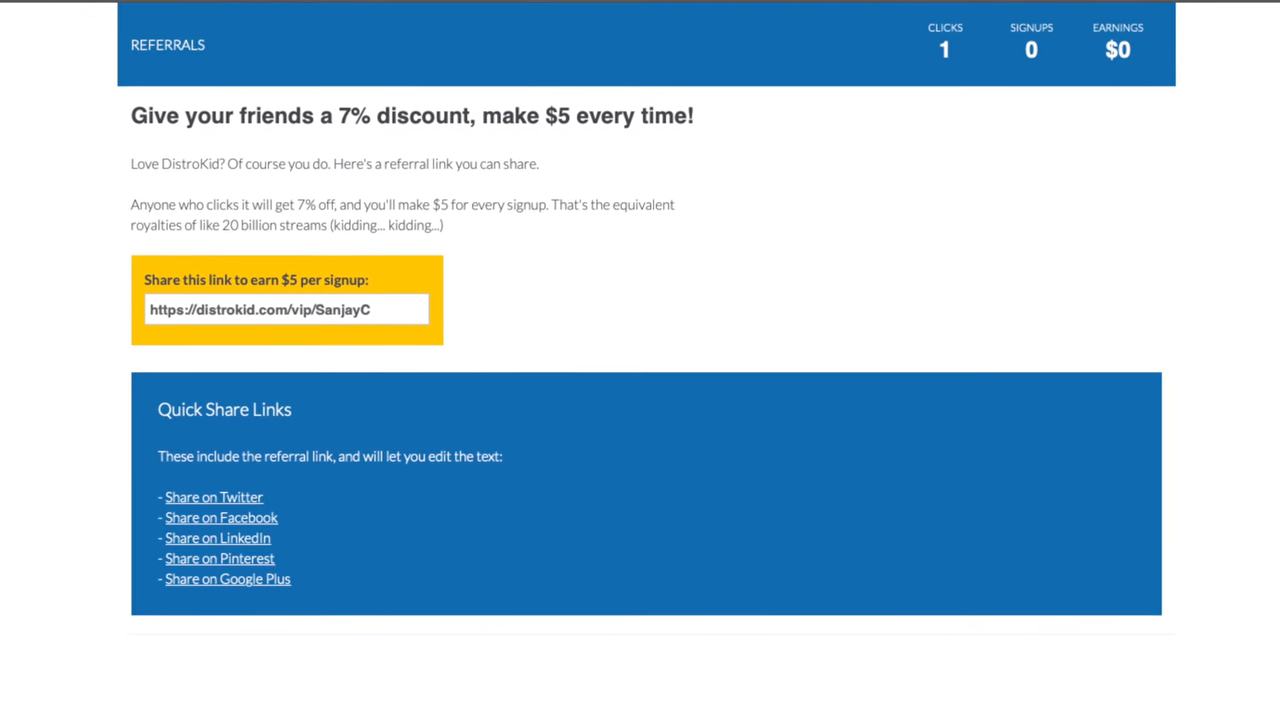
{"action": "scroll", "scroll_direction": "down", "scroll_amount": 3}
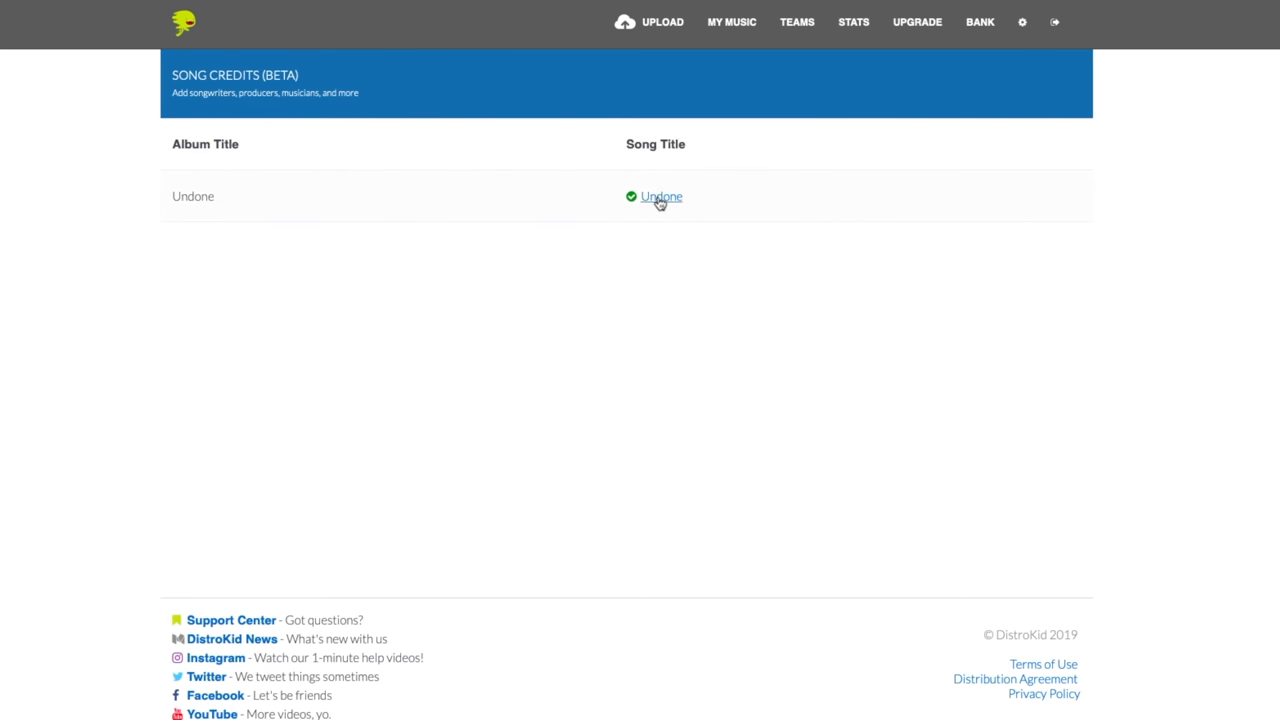
Step: View the Undone song credits, then open Undone's HyperFollow stats
{"action": "left_click", "coordinate": [661, 196]}
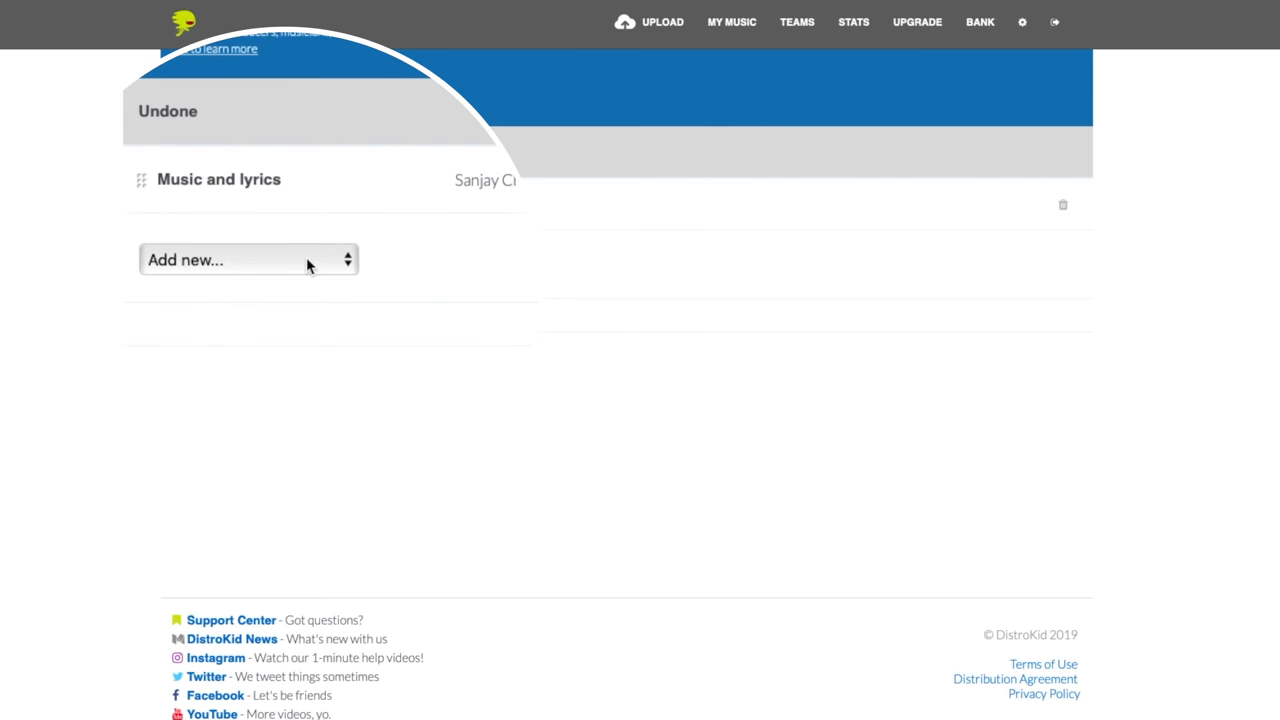
{"action": "left_click", "coordinate": [1021, 21]}
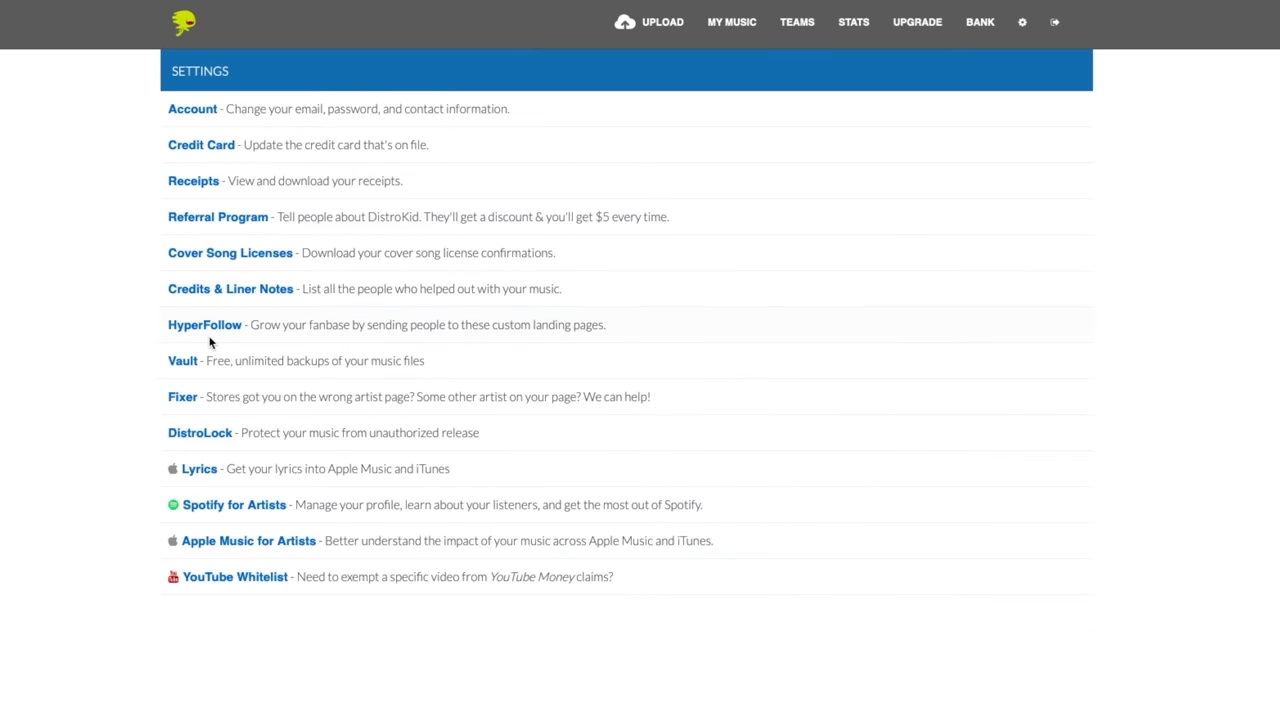
{"action": "scroll", "scroll_direction": "down", "scroll_amount": 3}
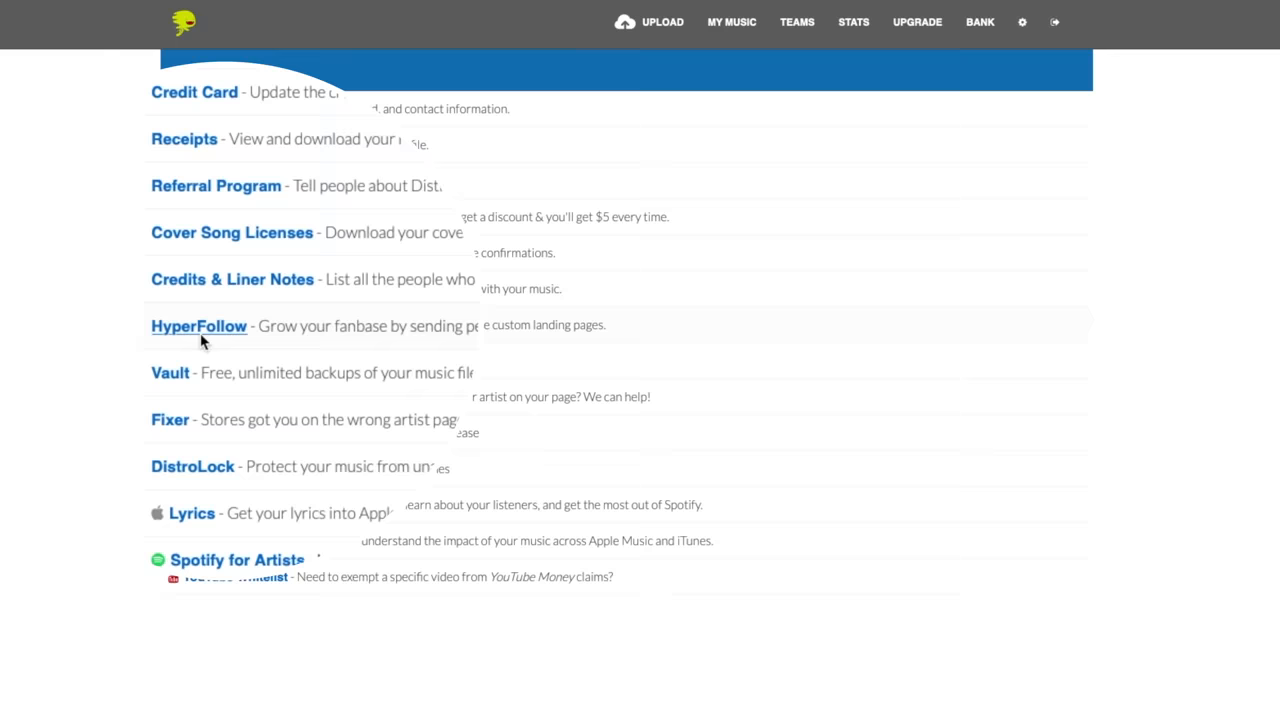
{"action": "left_click", "coordinate": [198, 326]}
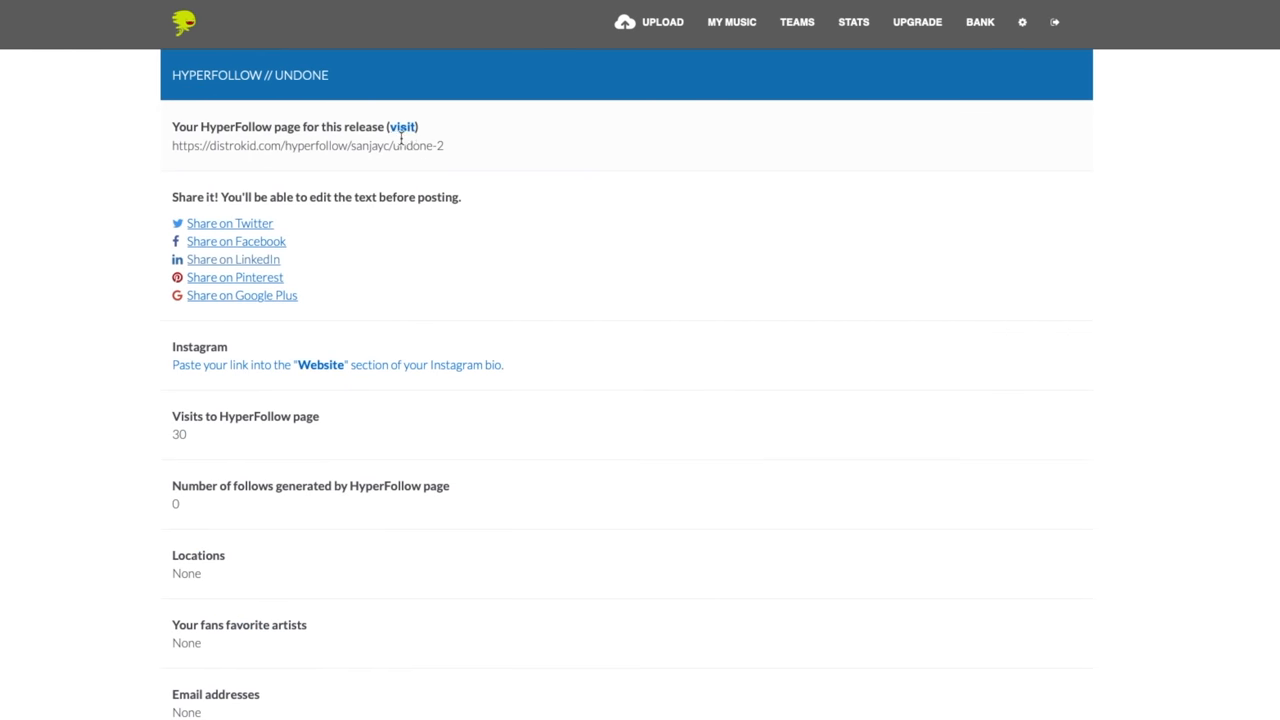
{"action": "mouse_move", "coordinate": [402, 130]}
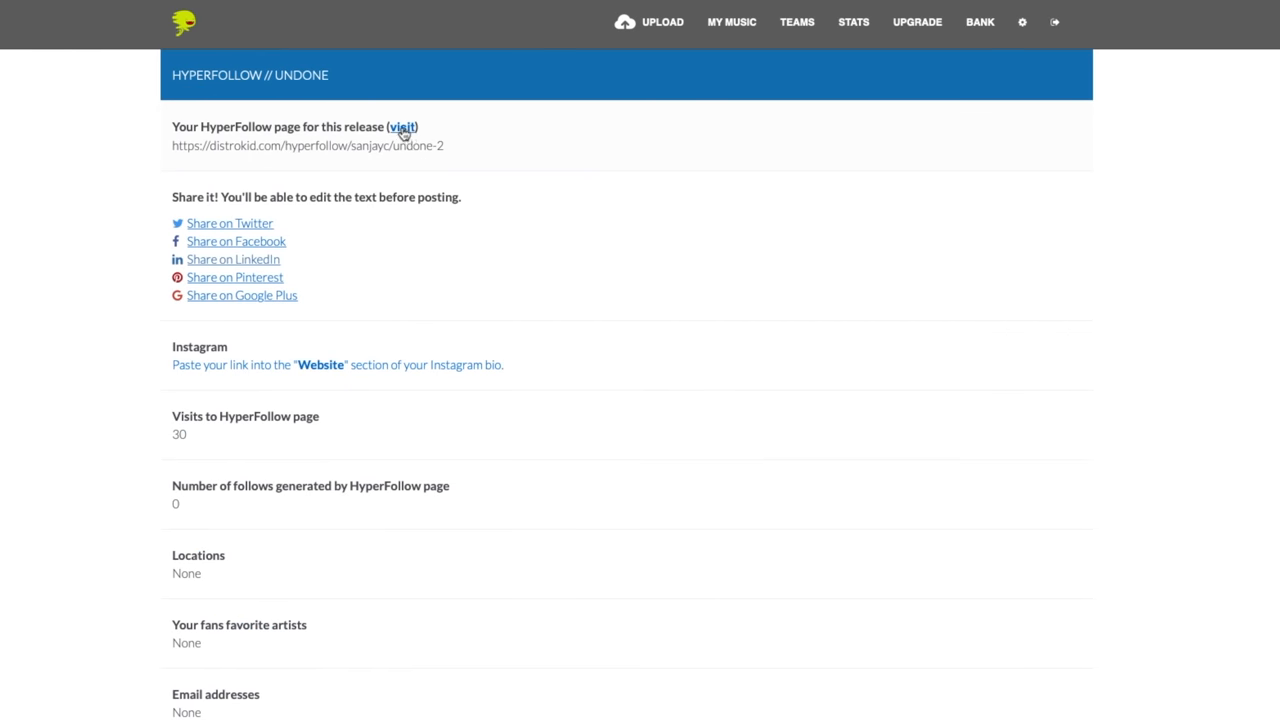
{"action": "left_click", "coordinate": [402, 127]}
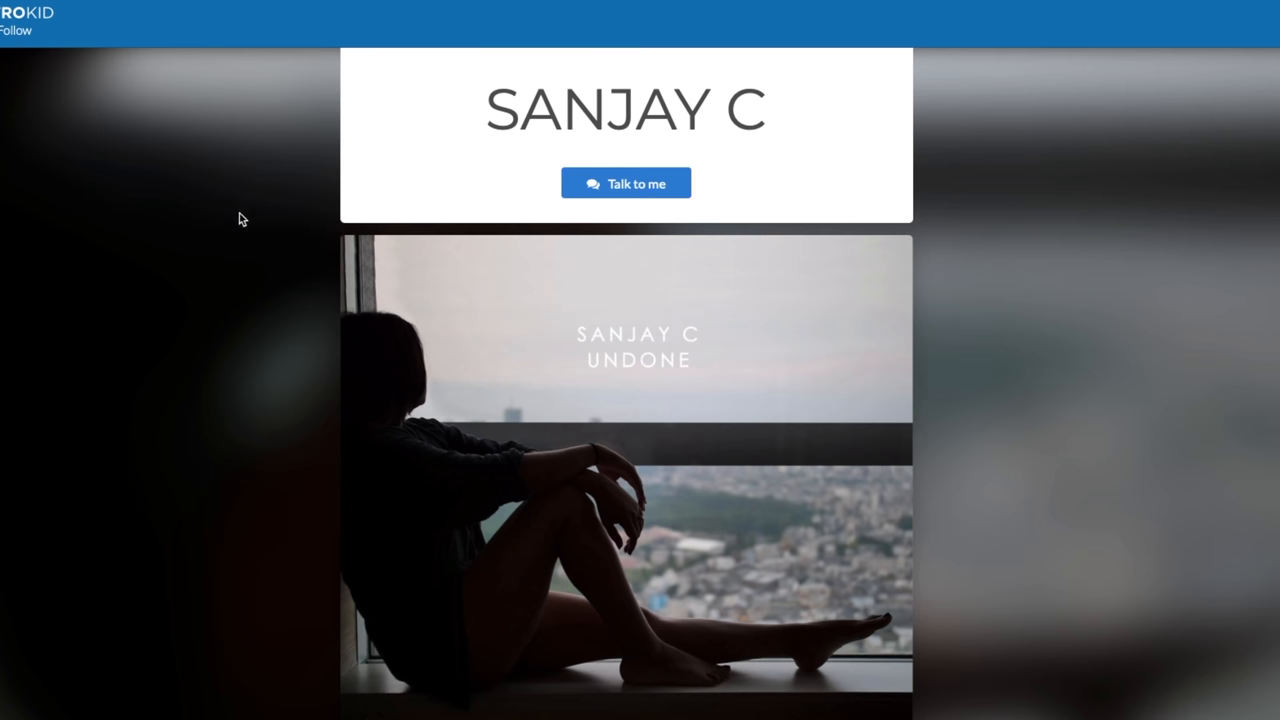
{"action": "scroll", "scroll_direction": "down", "scroll_amount": 3}
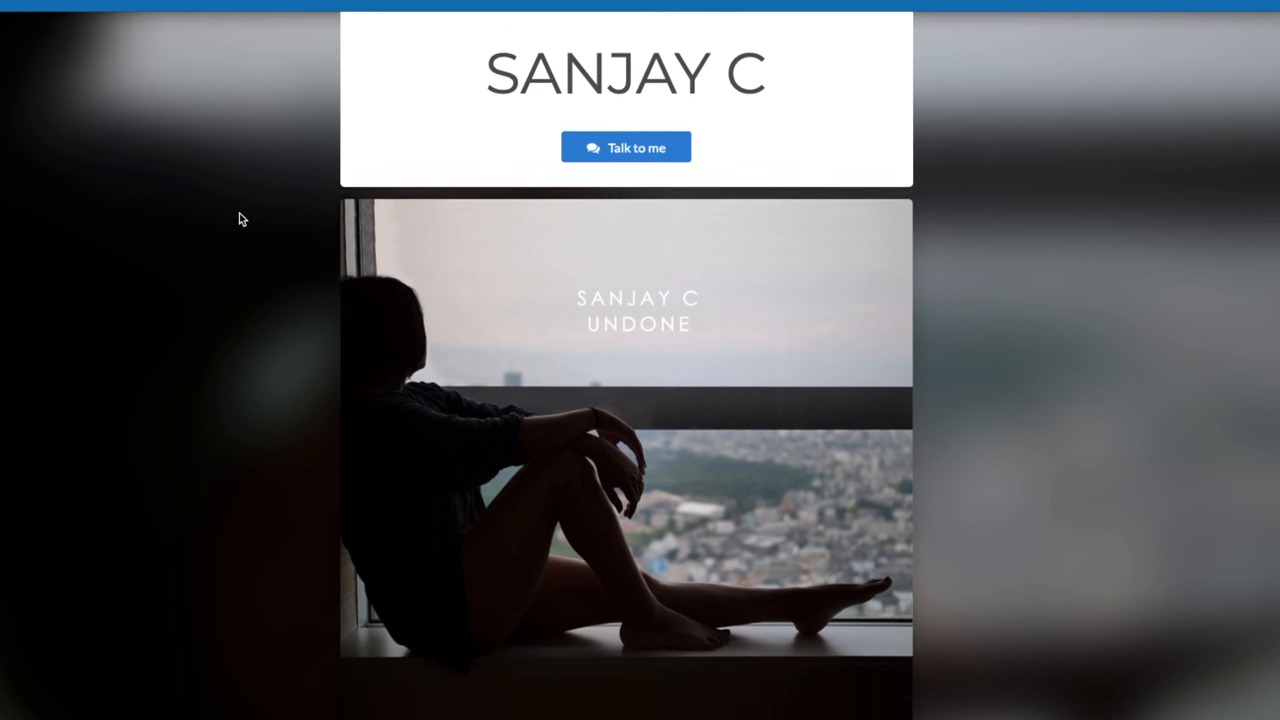
{"action": "scroll", "scroll_direction": "down", "scroll_amount": 3}
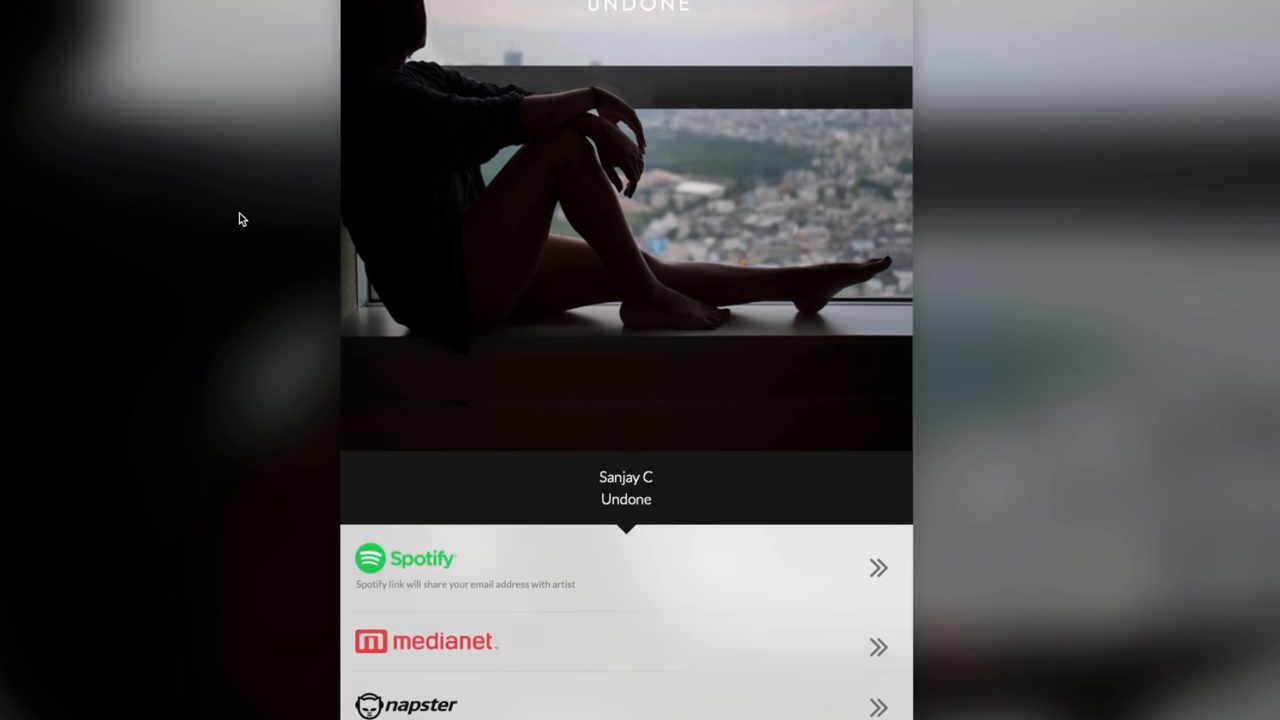
{"action": "scroll", "scroll_direction": "down", "scroll_amount": 3}
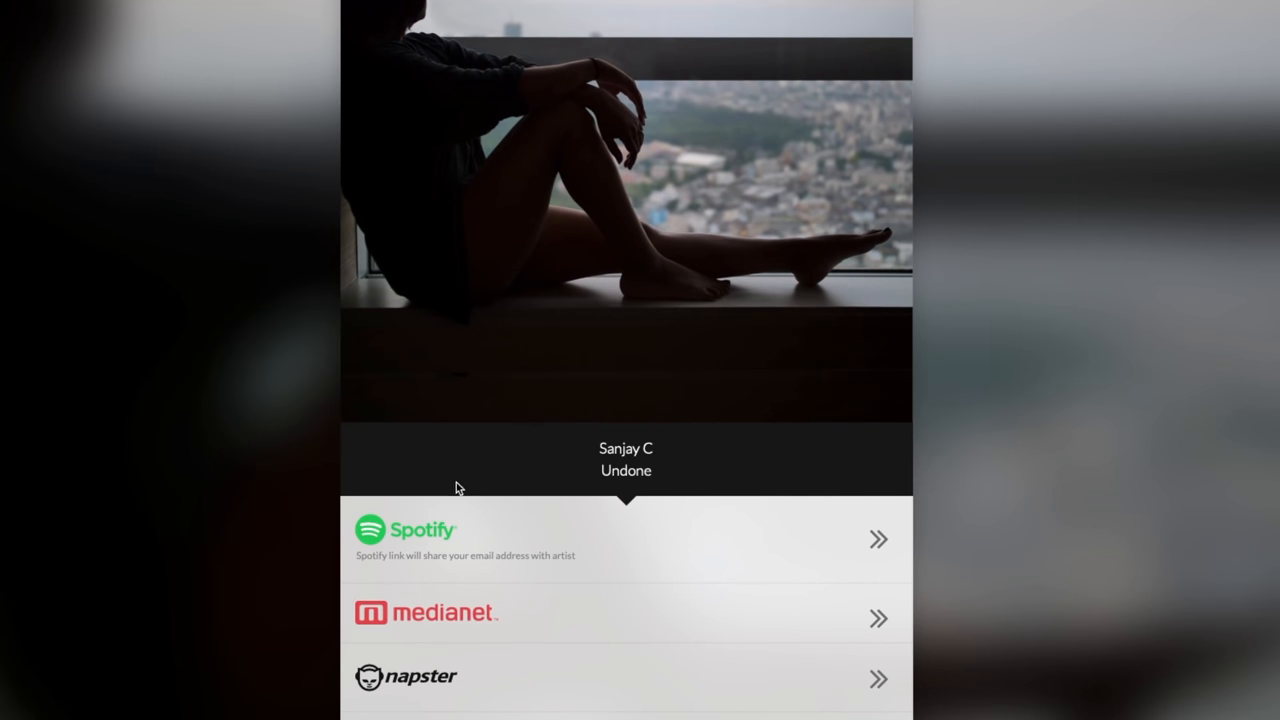
{"action": "left_click", "coordinate": [406, 530]}
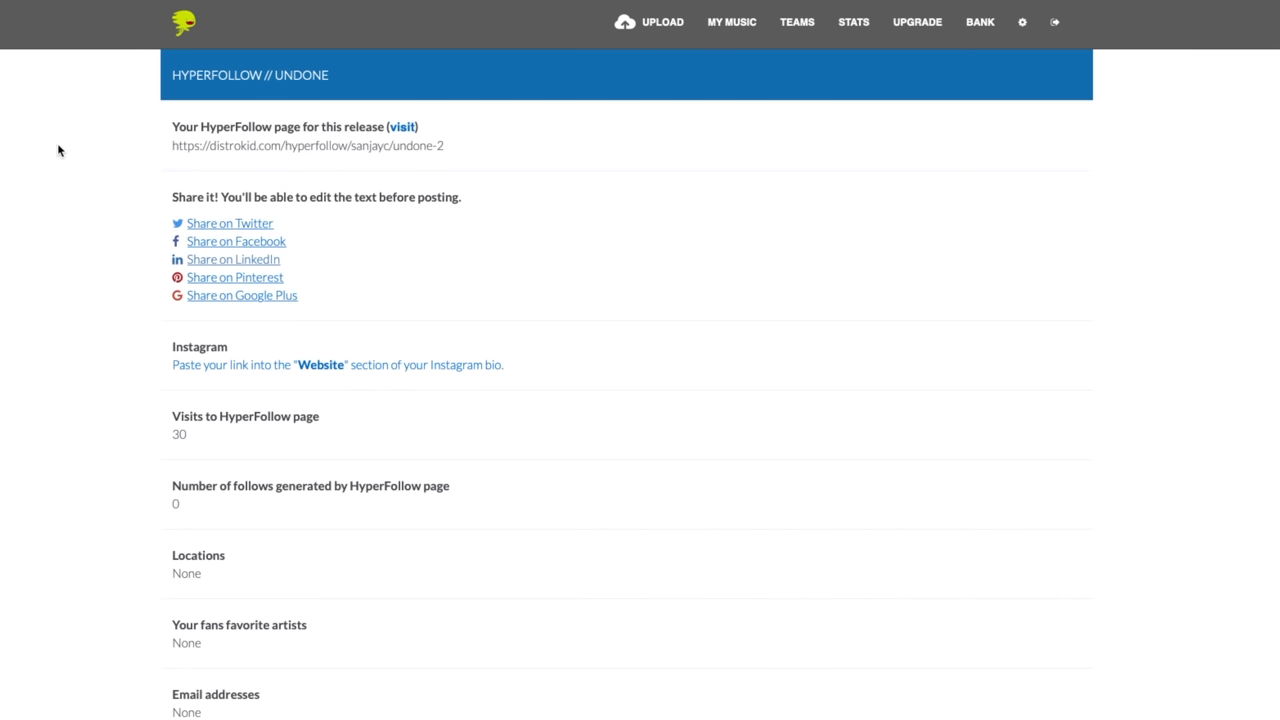
Step: Visit the Vault and Fixer tools, then open the Spotify for Artists dashboard
{"action": "scroll", "scroll_direction": "down", "scroll_amount": 3}
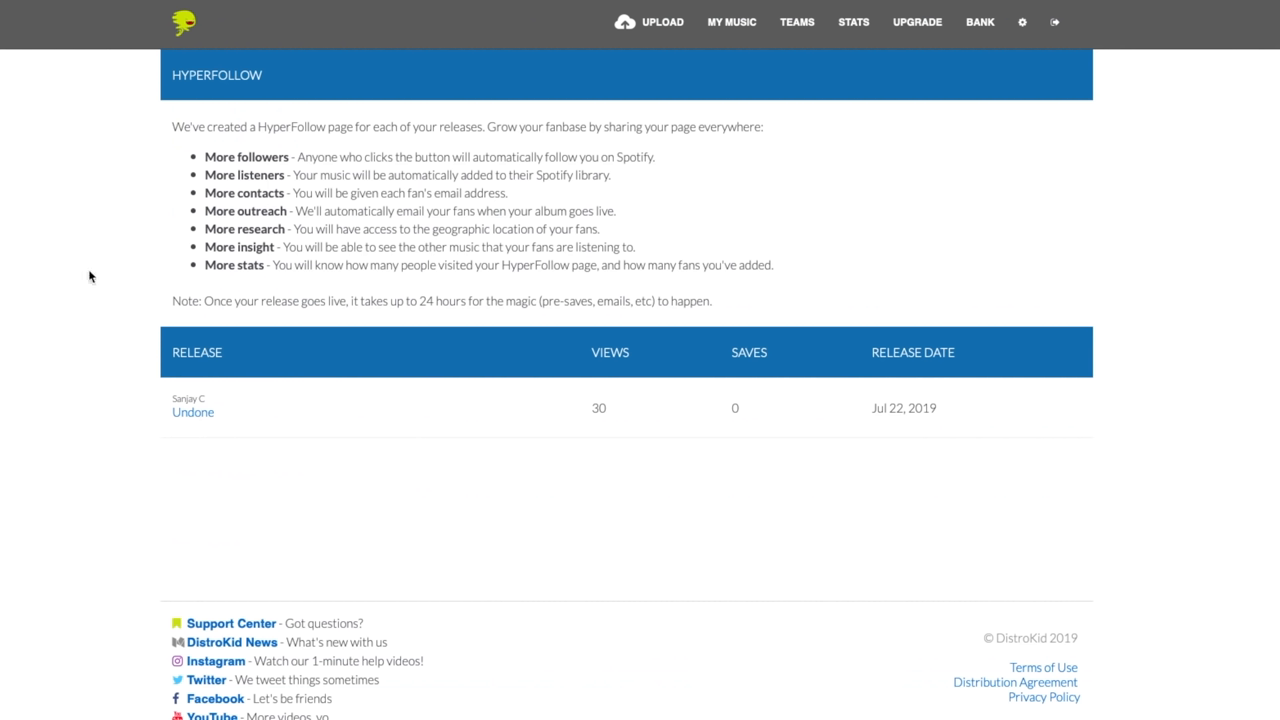
{"action": "mouse_move", "coordinate": [33, 59]}
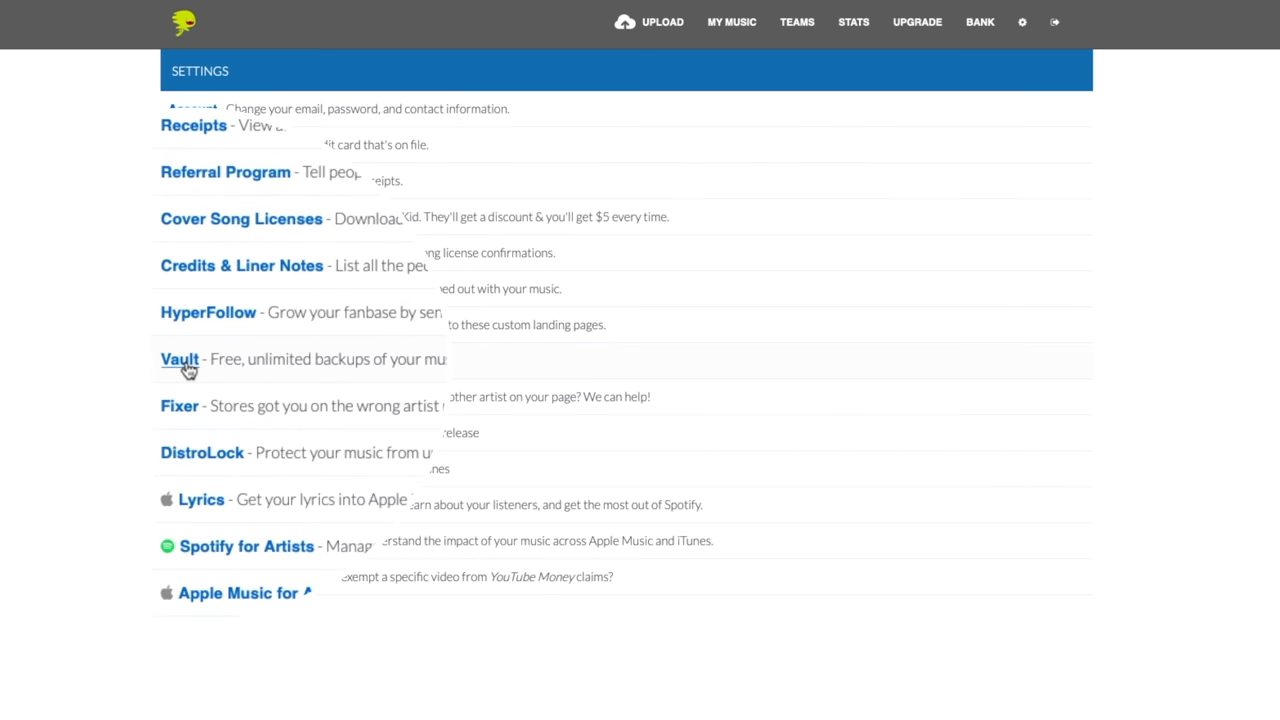
{"action": "left_click", "coordinate": [179, 359]}
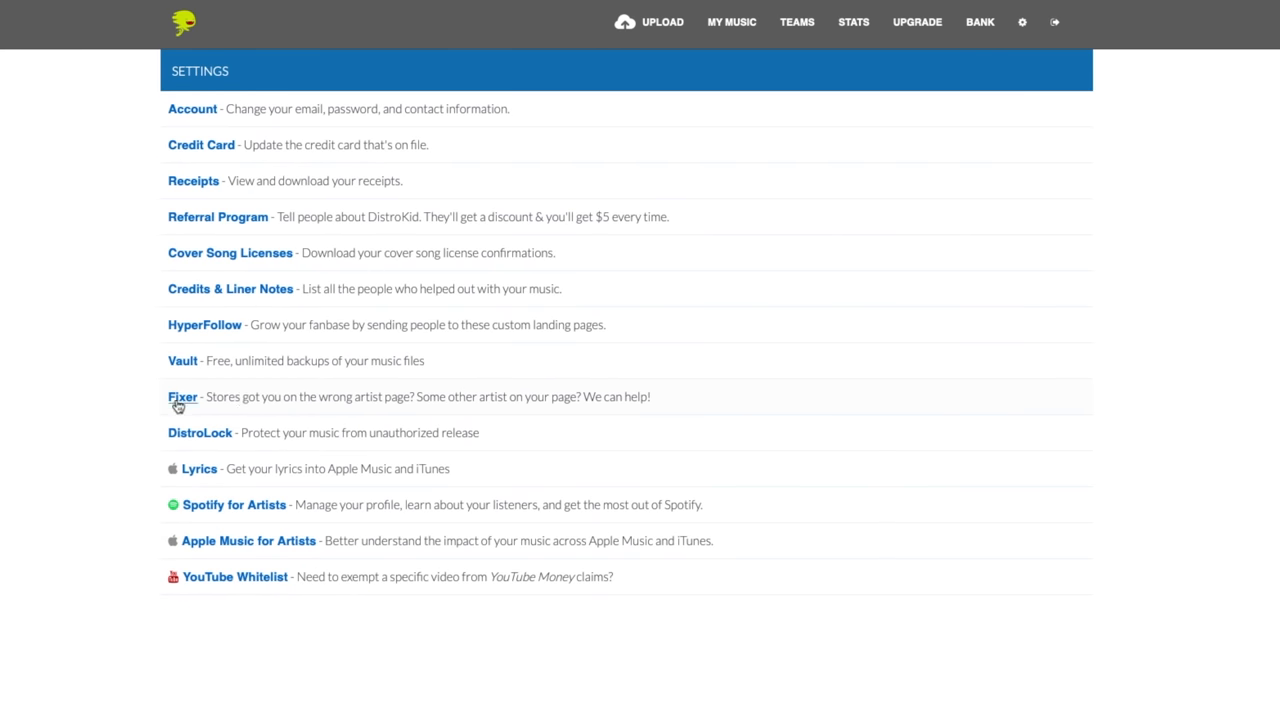
{"action": "left_click", "coordinate": [182, 397]}
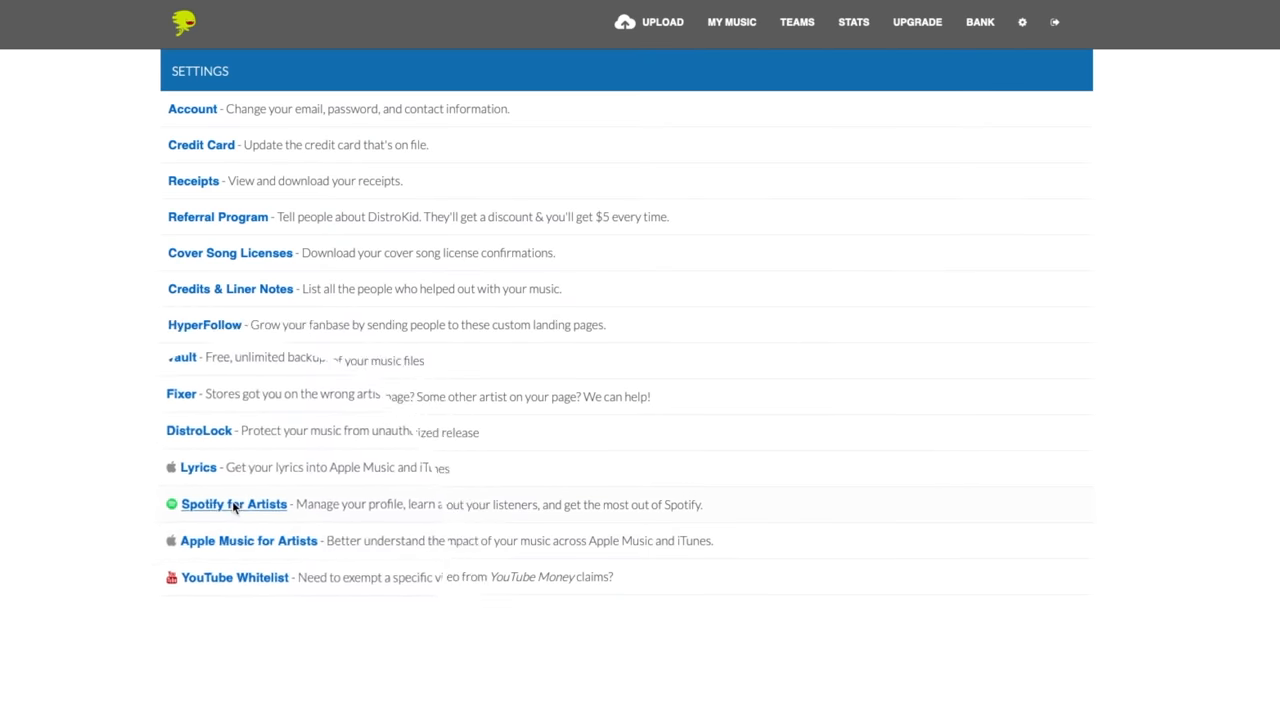
{"action": "left_click", "coordinate": [234, 504]}
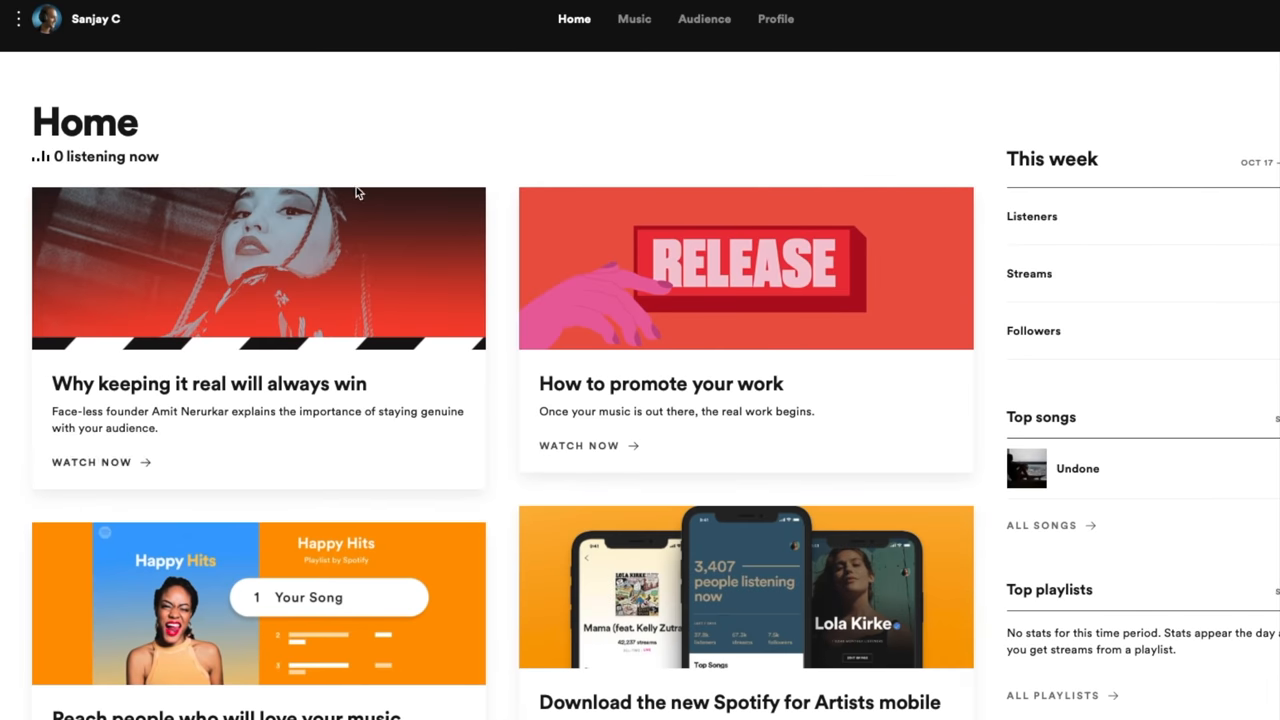